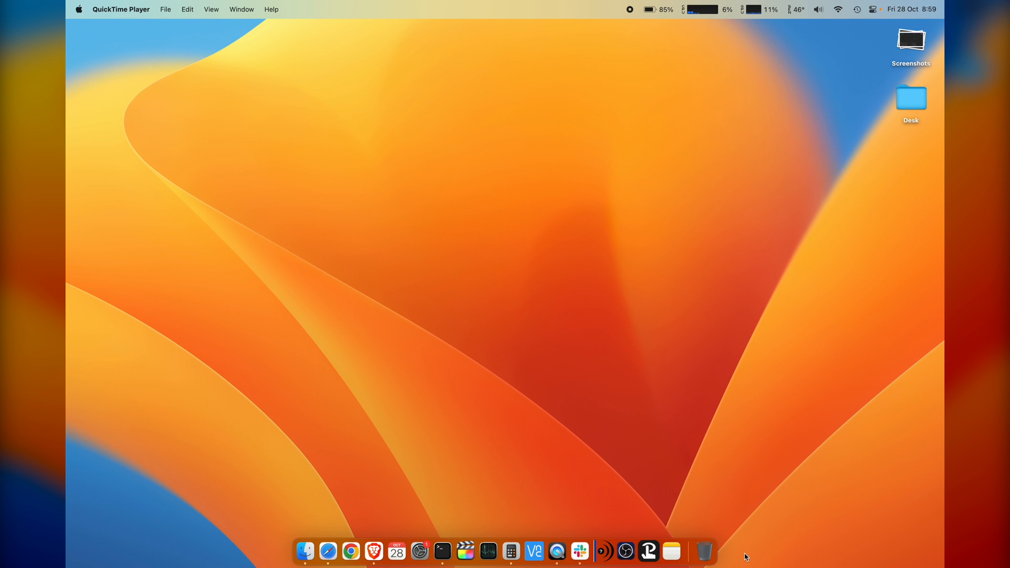
mouse_move(465, 409)
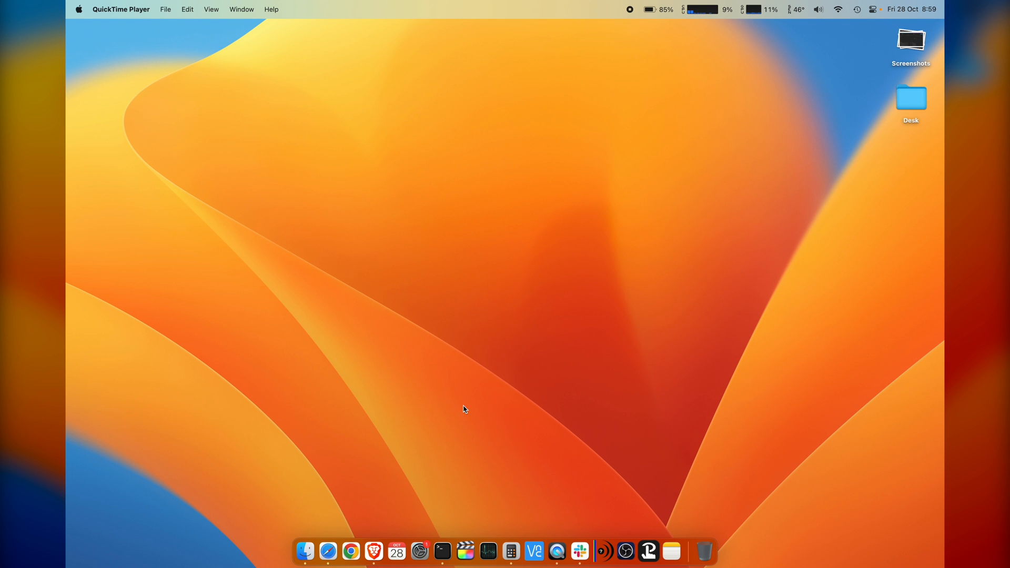
Step: Bring Terminal forward and launch Calculator from the Dock beside Finder and Safari
click(304, 550)
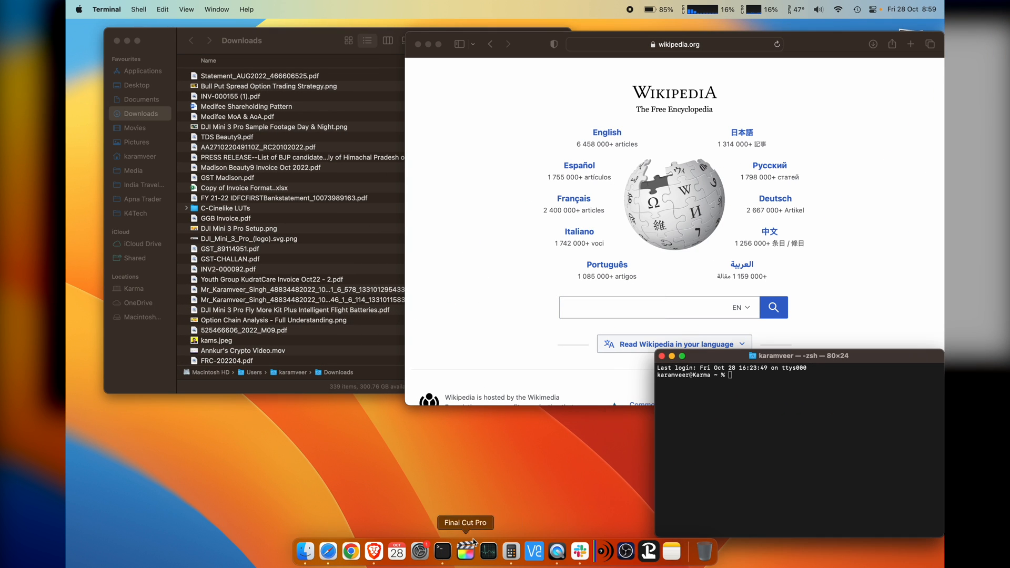
click(509, 551)
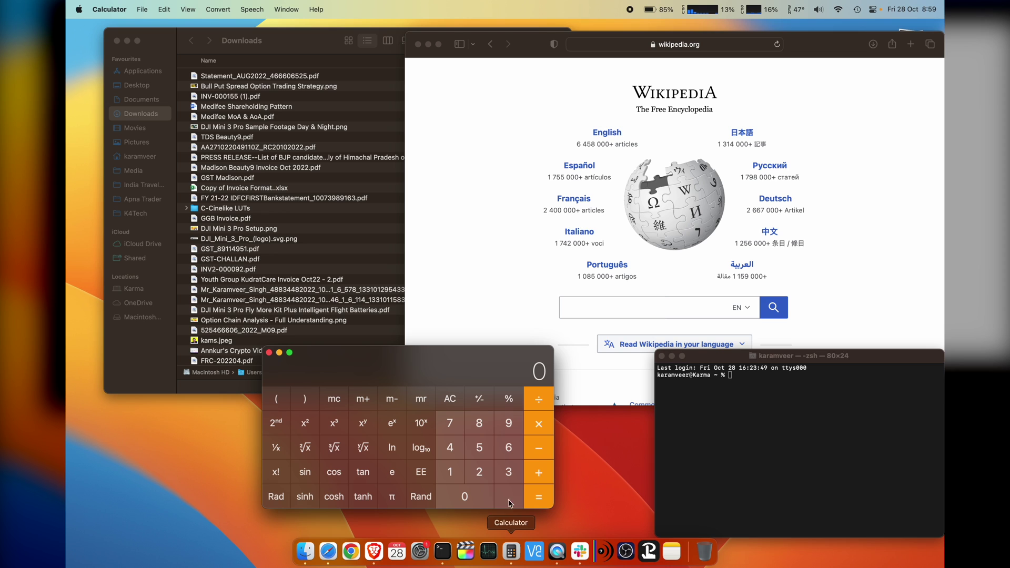
mouse_move(641, 392)
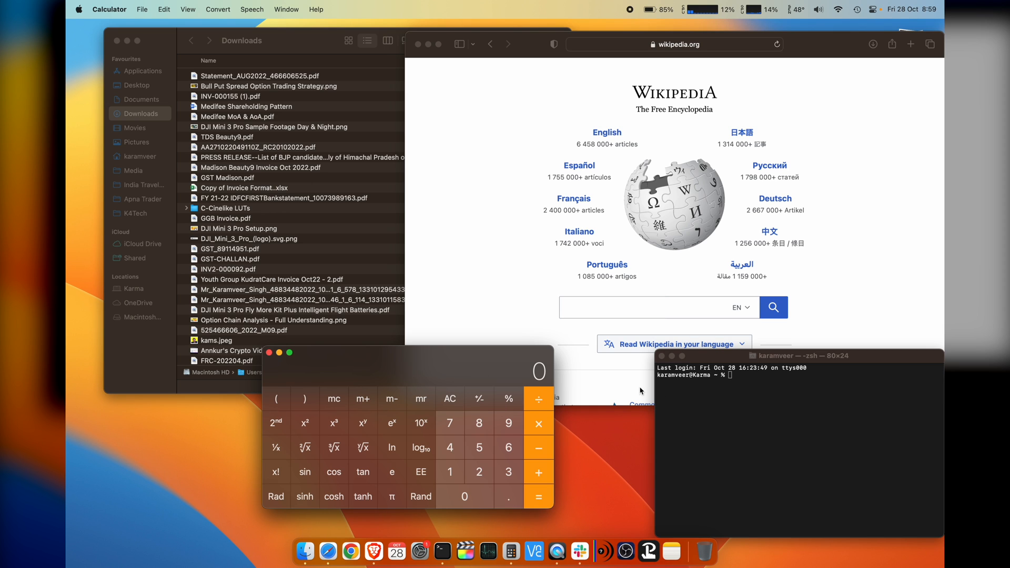
mouse_move(680, 402)
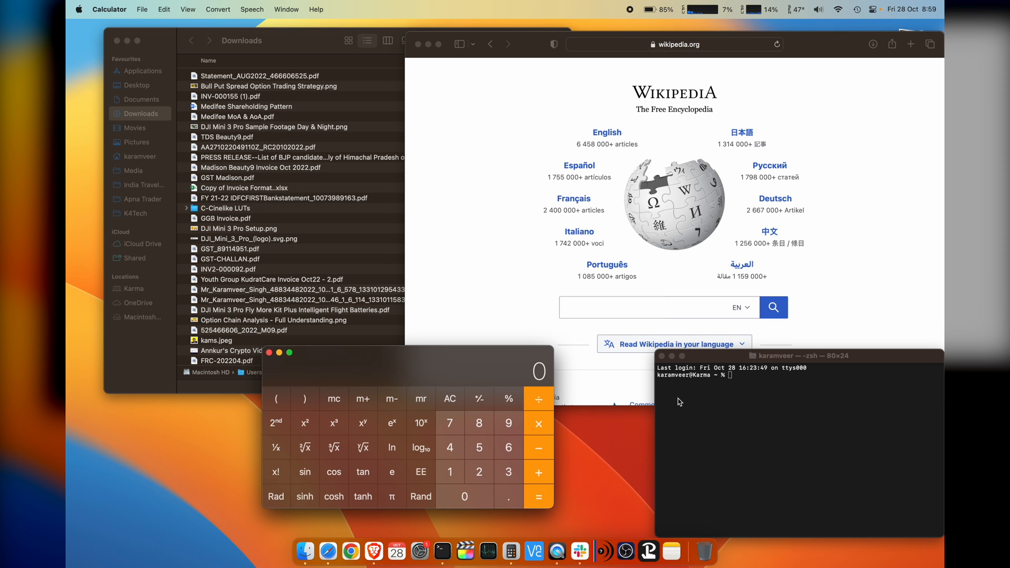
mouse_move(503, 343)
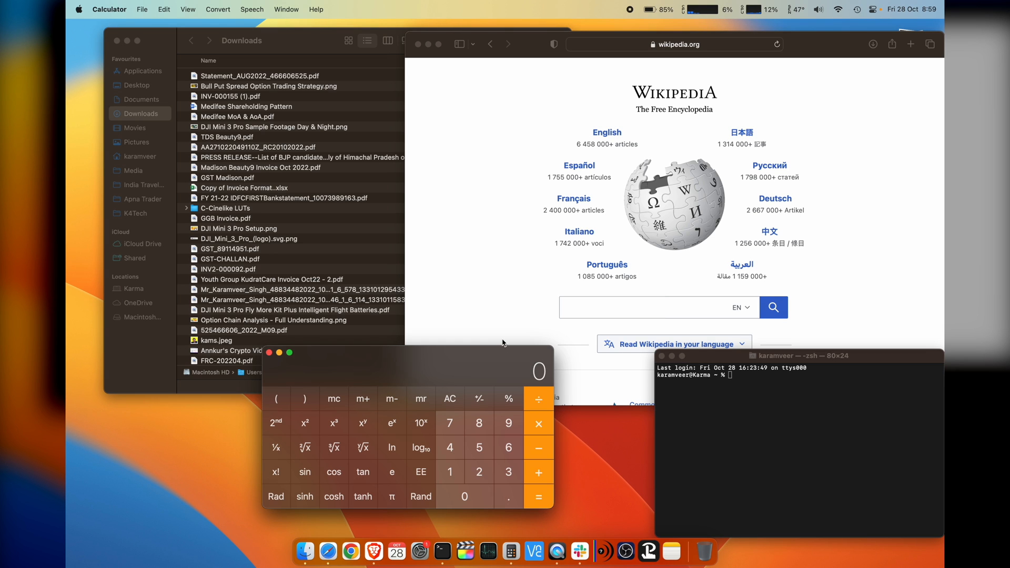
mouse_move(506, 220)
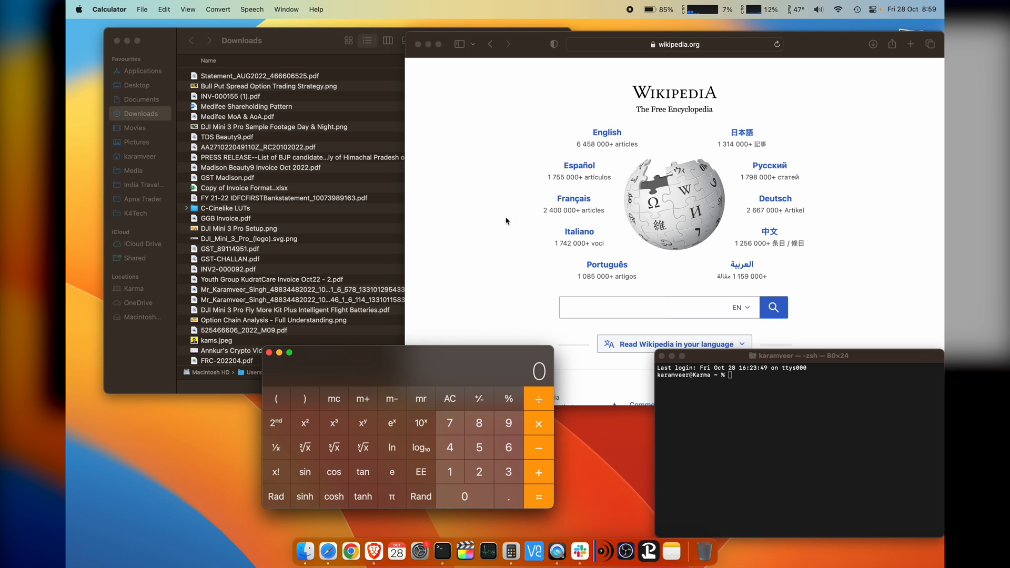
mouse_move(694, 82)
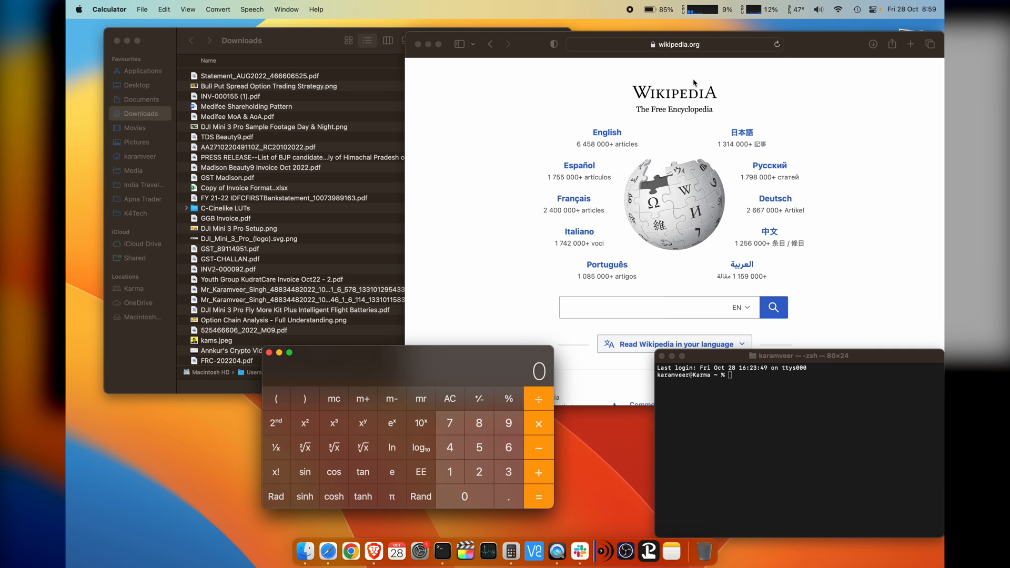
Step: Turn on Stage Manager from Control Centre so other apps gather in the side strip
click(859, 16)
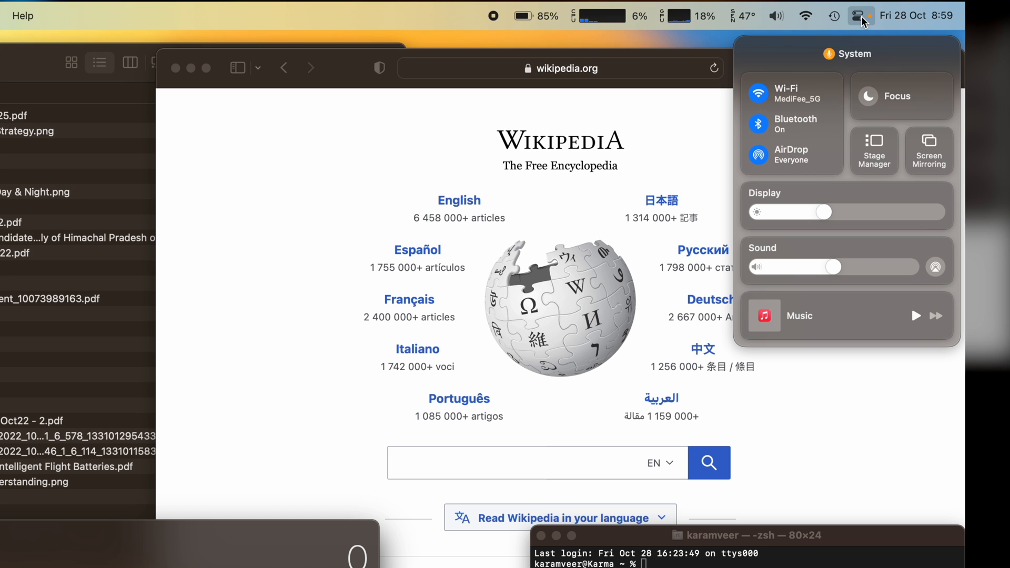
mouse_move(894, 142)
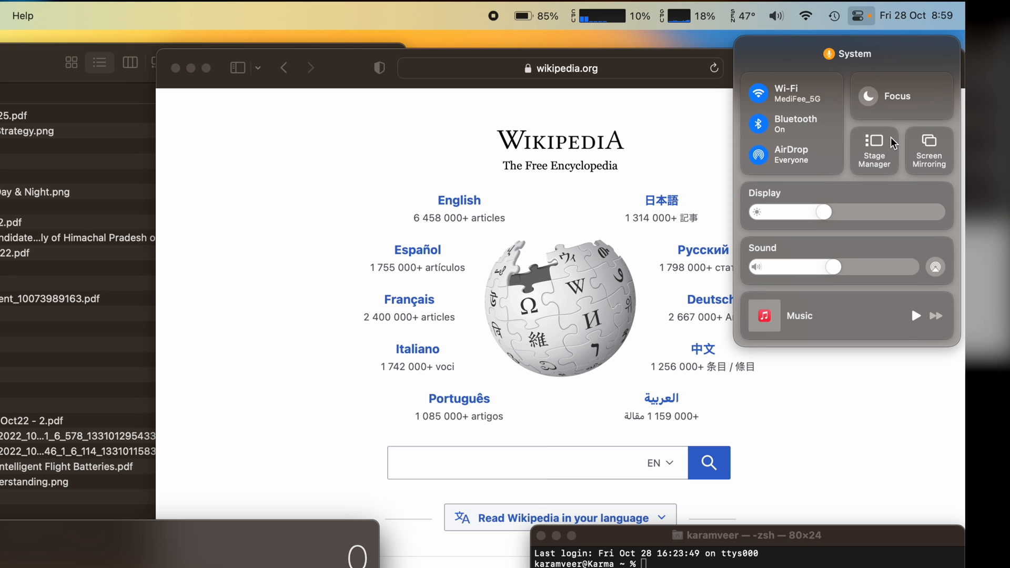
mouse_move(894, 133)
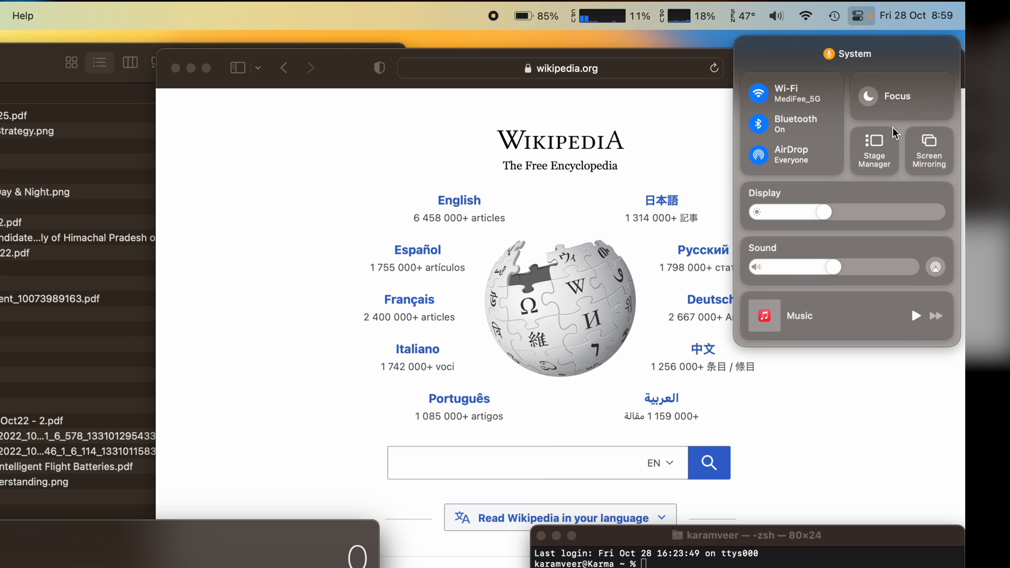
click(873, 150)
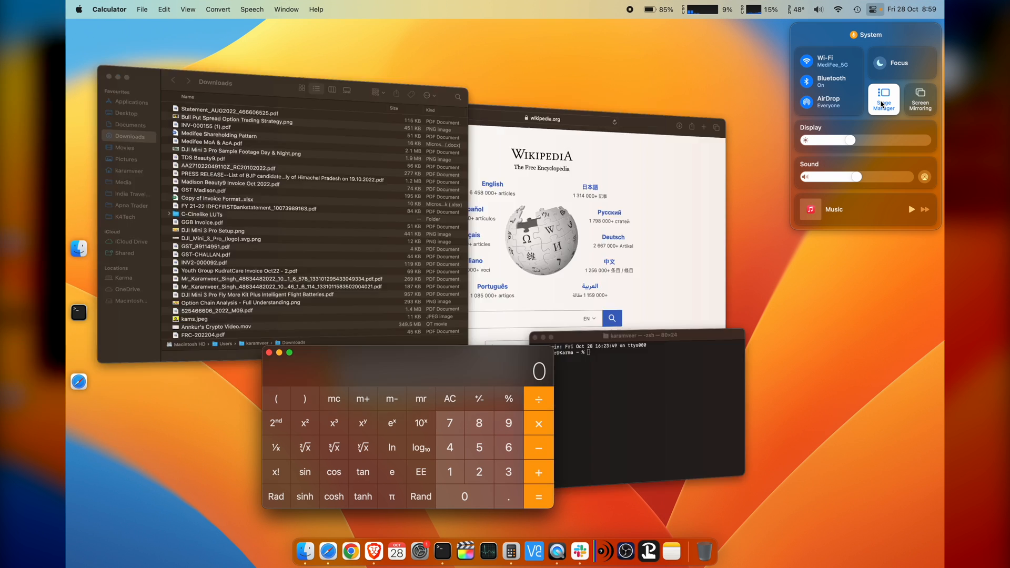
click(882, 98)
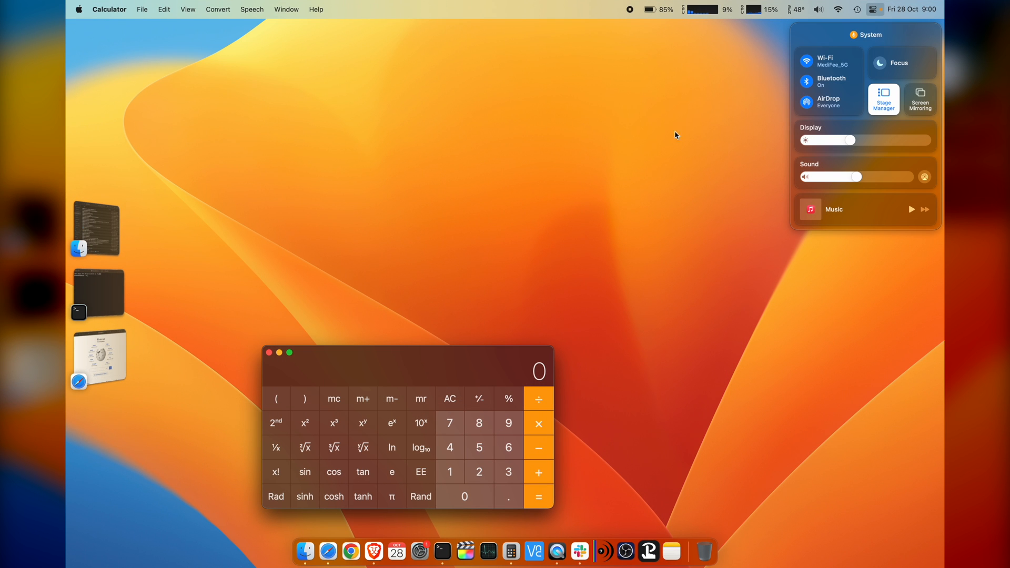
mouse_move(105, 180)
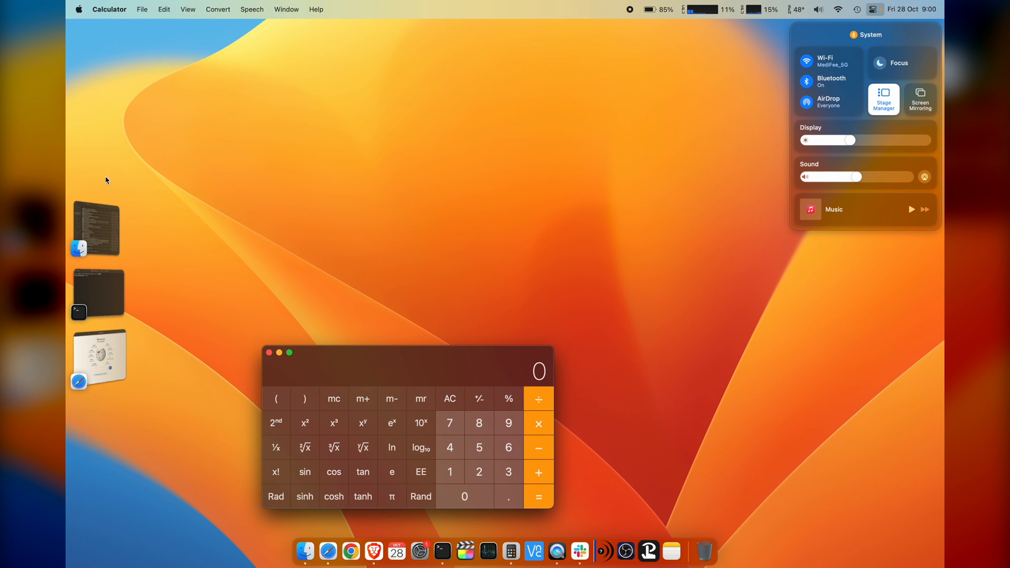
mouse_move(107, 256)
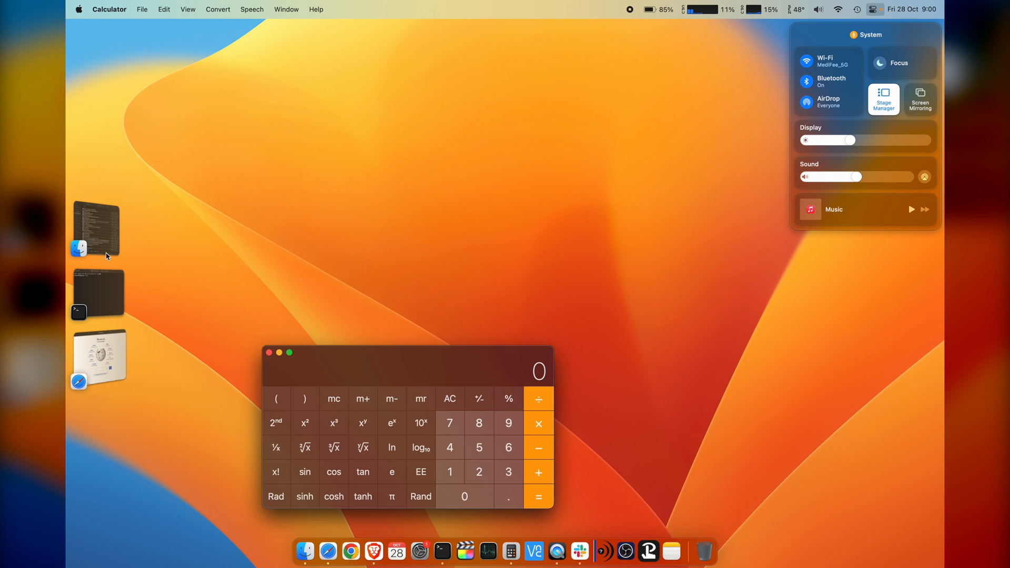
mouse_move(101, 236)
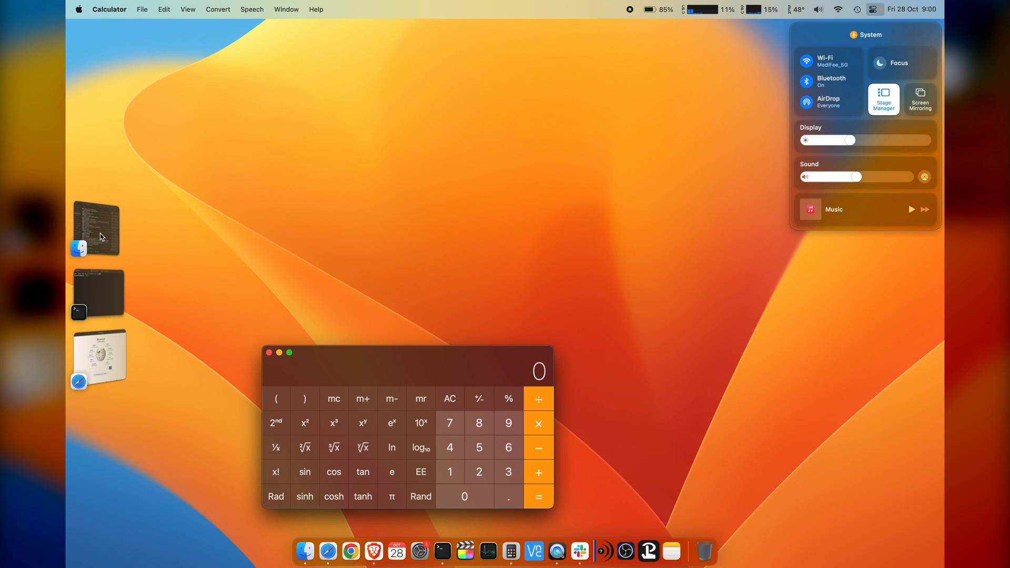
Step: Cycle Finder, Terminal, Finder again and Safari to centre stage, then return to Calculator
click(305, 552)
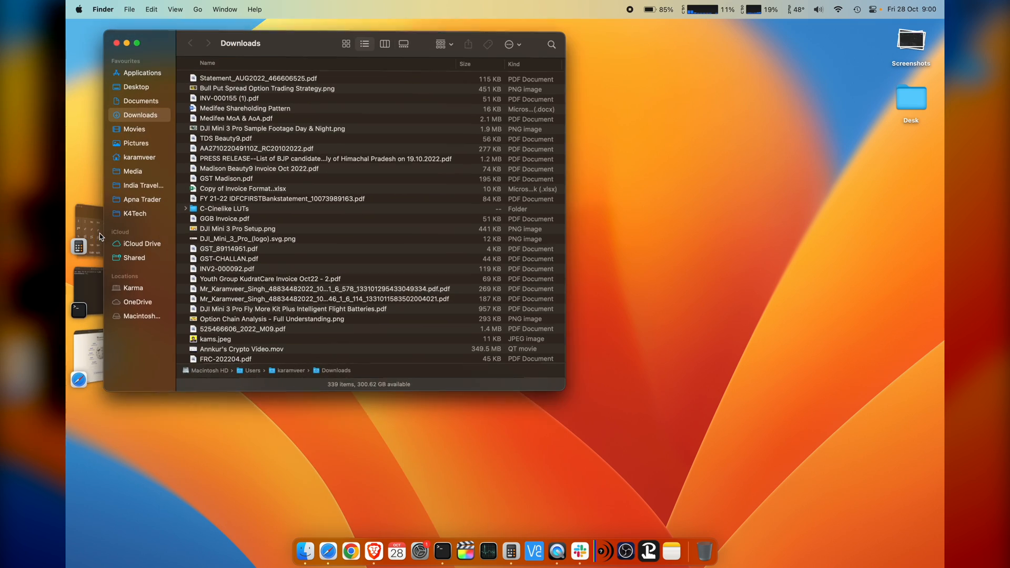
click(442, 552)
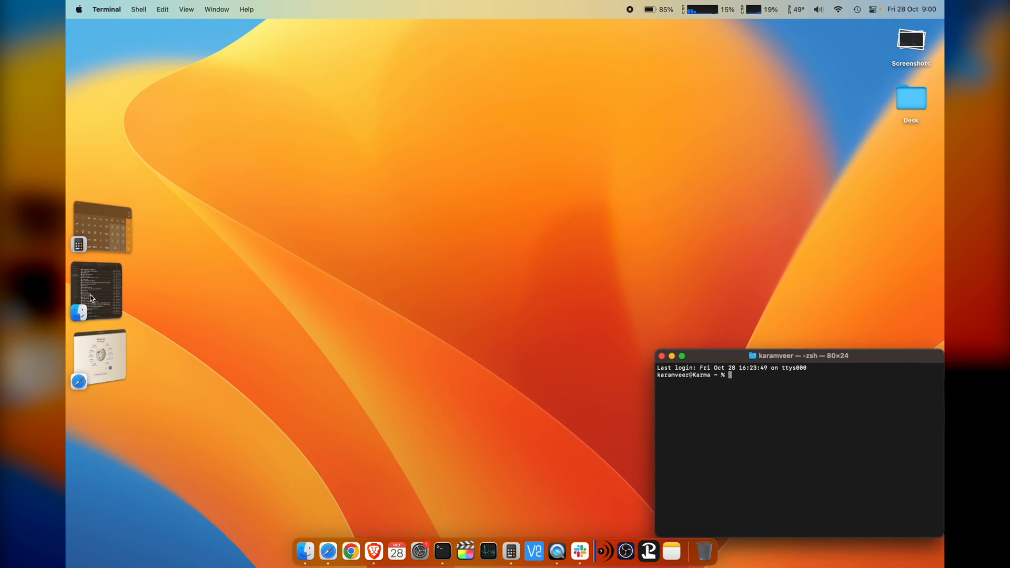
click(305, 553)
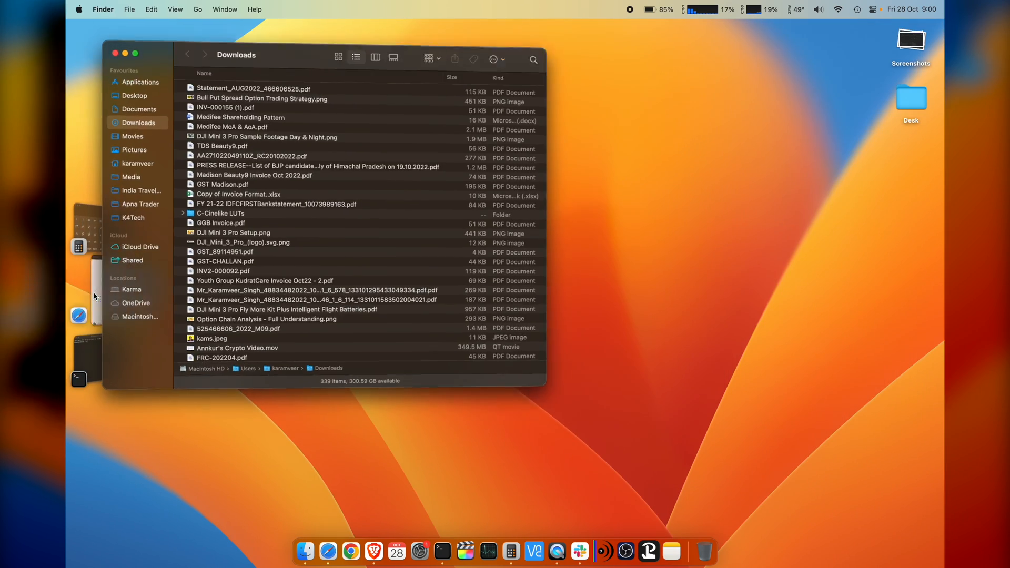
click(327, 552)
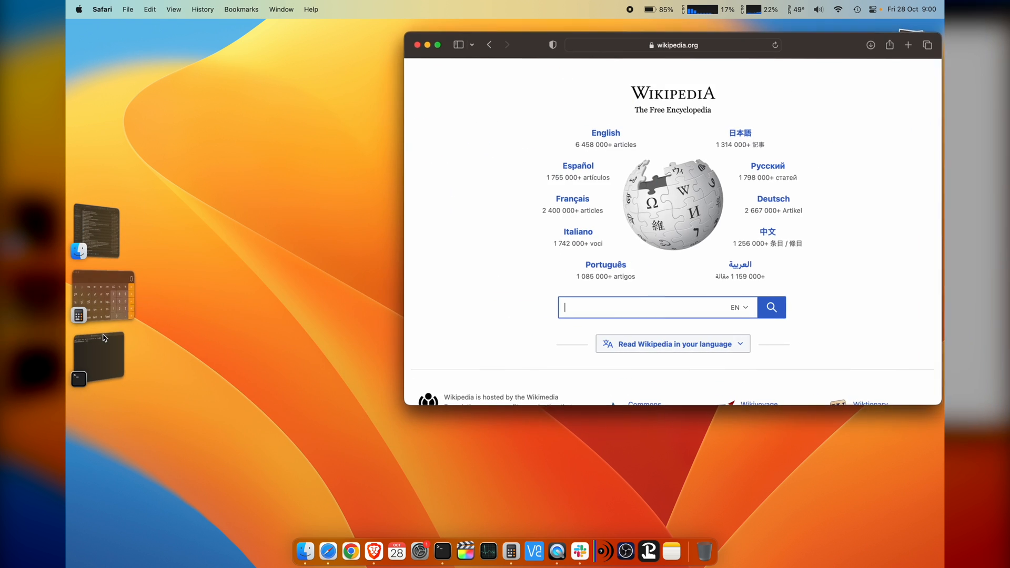
click(510, 551)
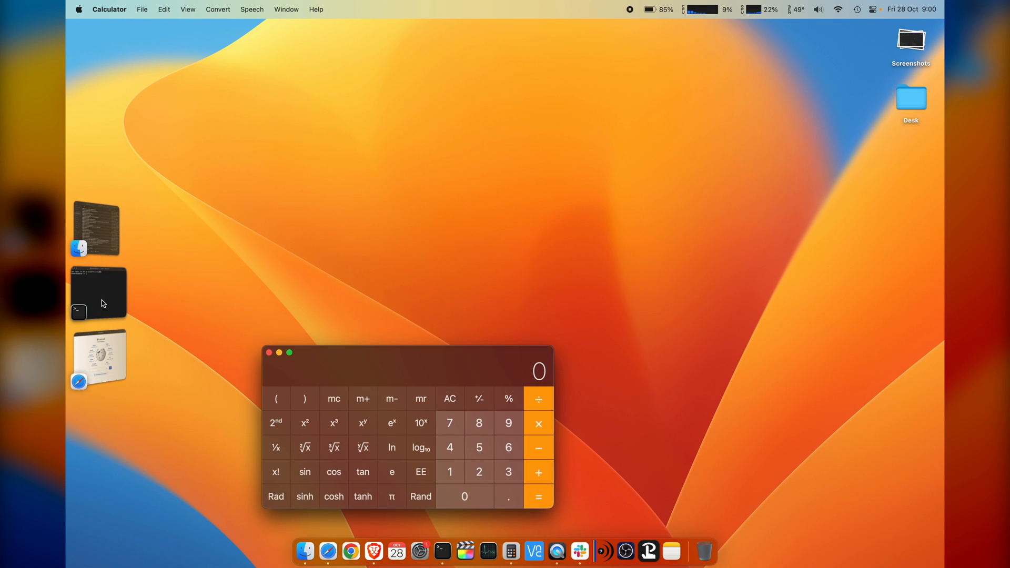
mouse_move(495, 529)
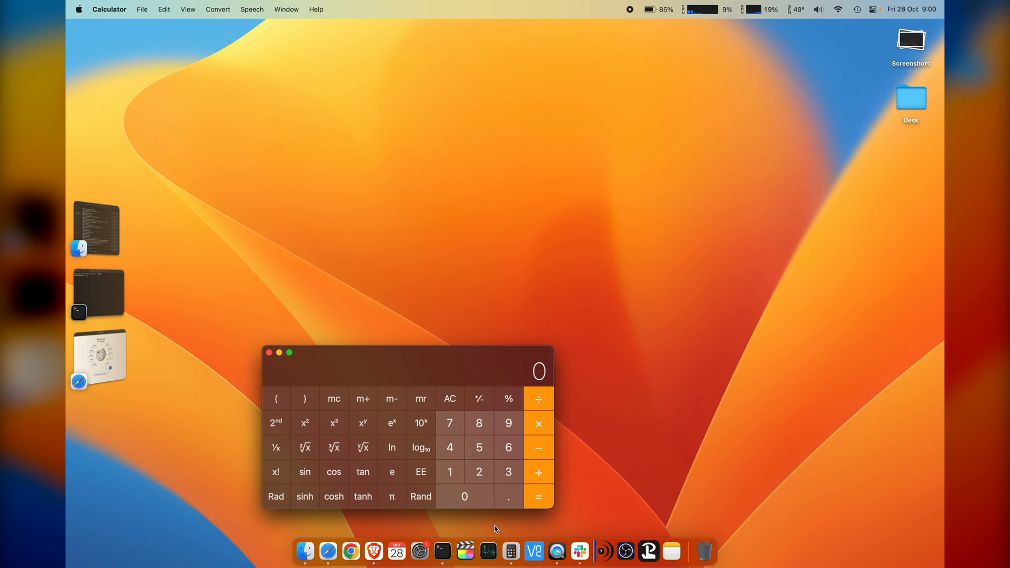
click(420, 550)
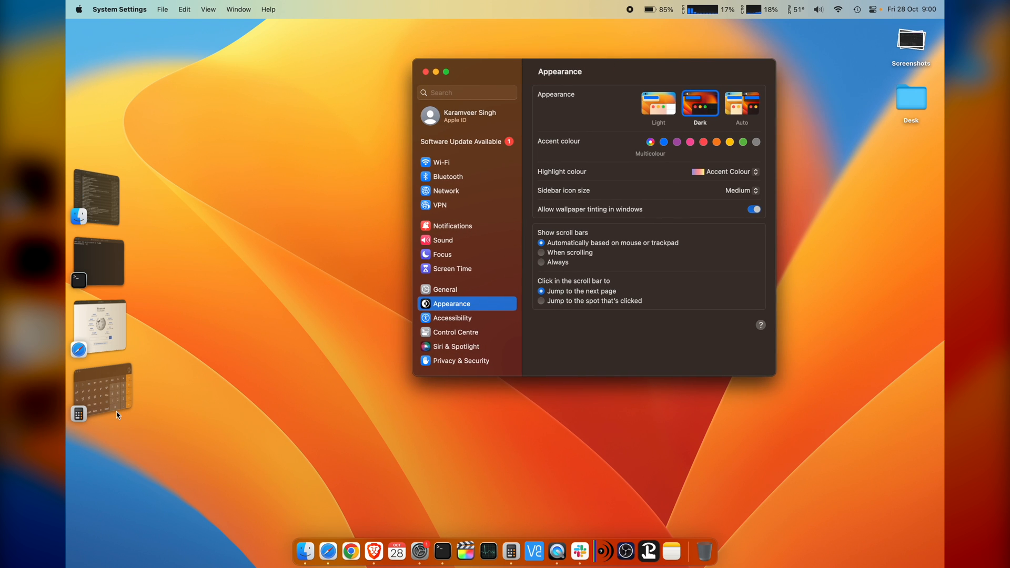
mouse_move(94, 389)
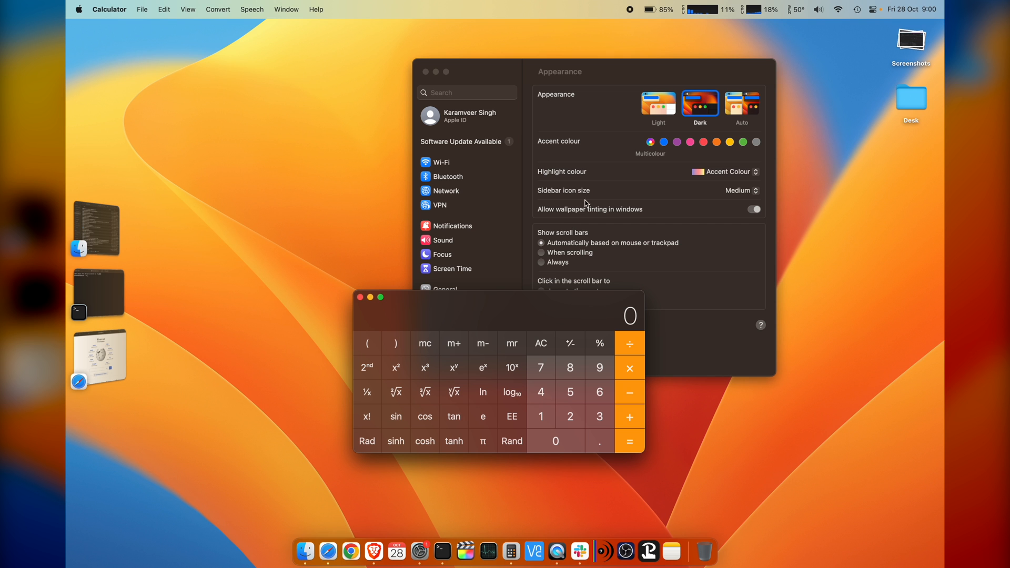
mouse_move(460, 274)
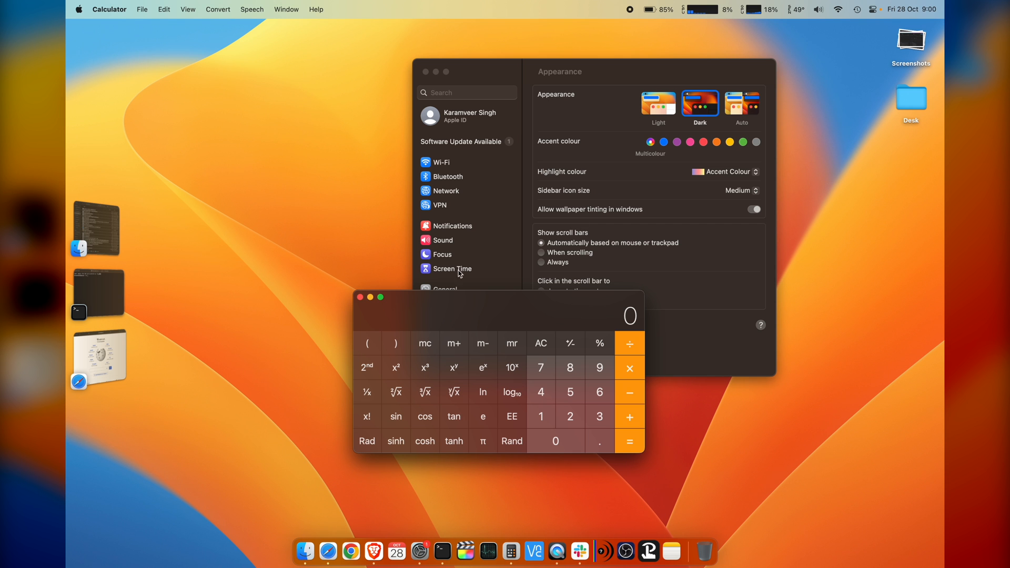
click(305, 553)
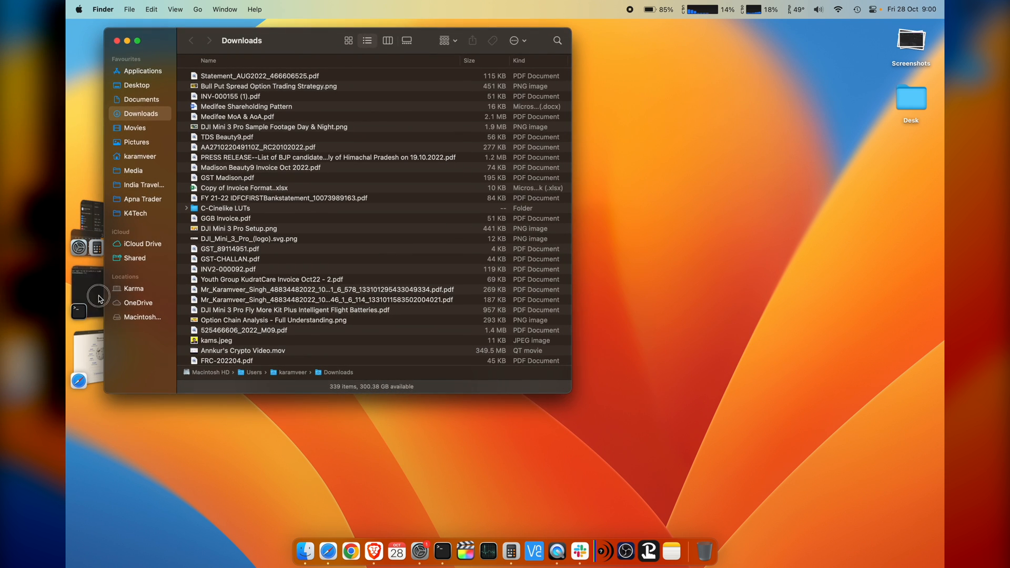
click(329, 553)
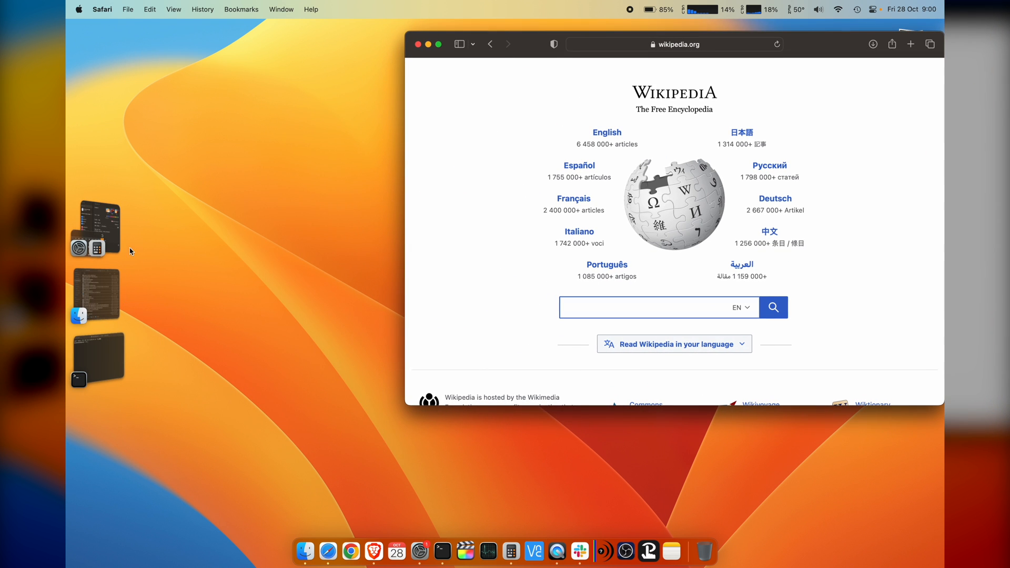
mouse_move(142, 360)
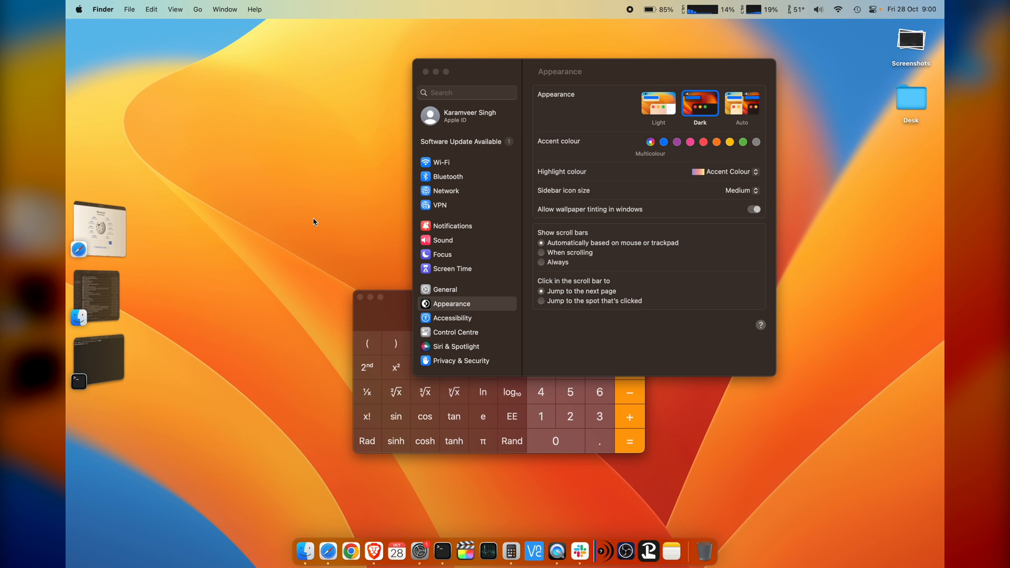
mouse_move(876, 27)
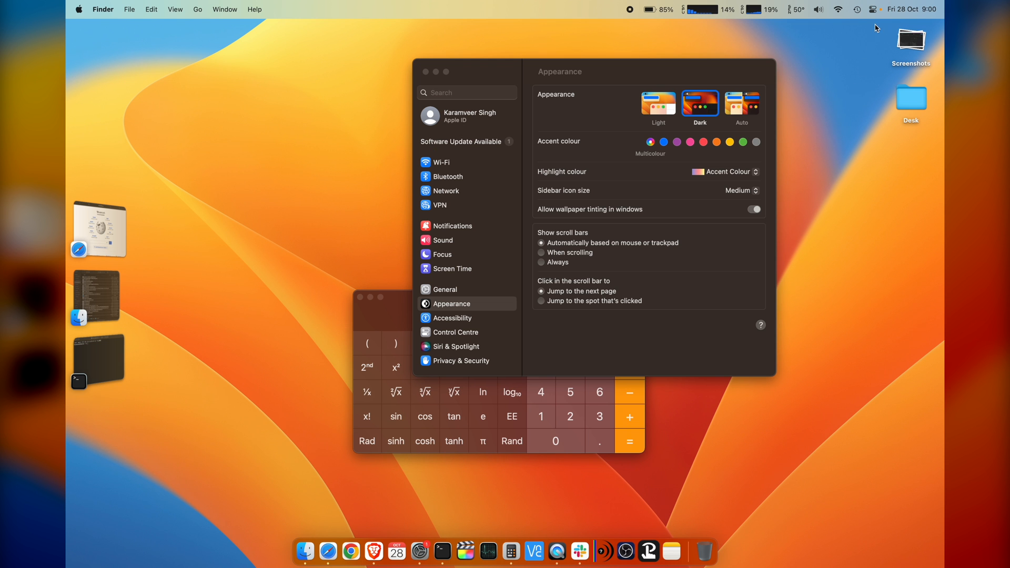
Step: Turn Stage Manager off from Control Centre so all windows share the desktop
click(876, 10)
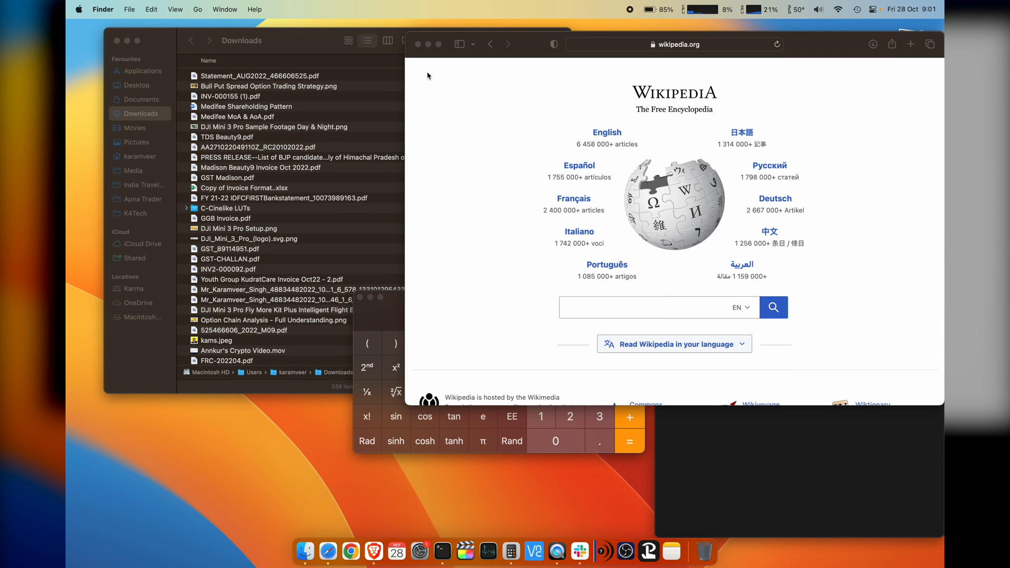
mouse_move(420, 225)
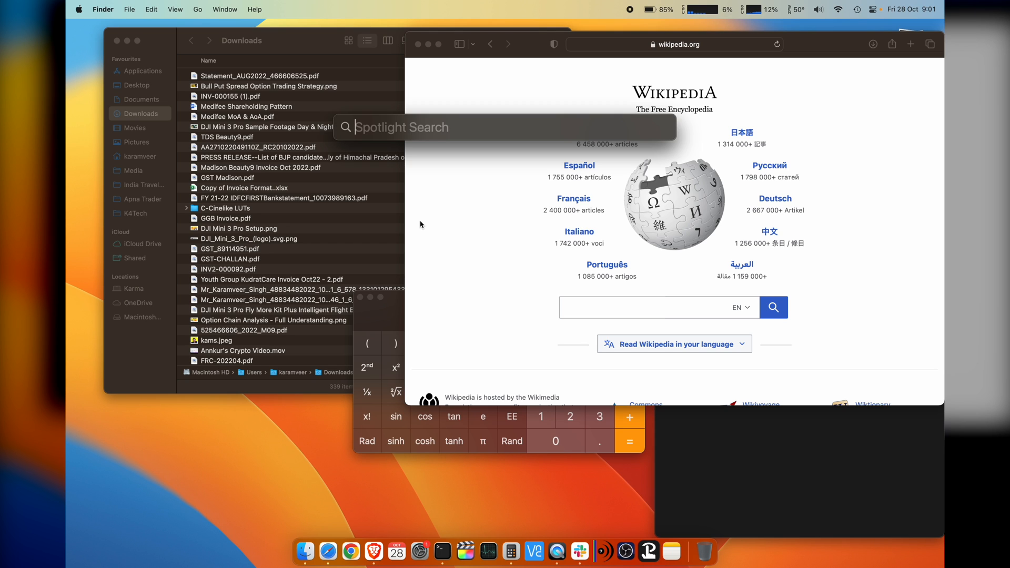
Step: Launch System Settings via Spotlight, search 'stag' and set Stage Manager to Show in Menu Bar
text(system Settings)
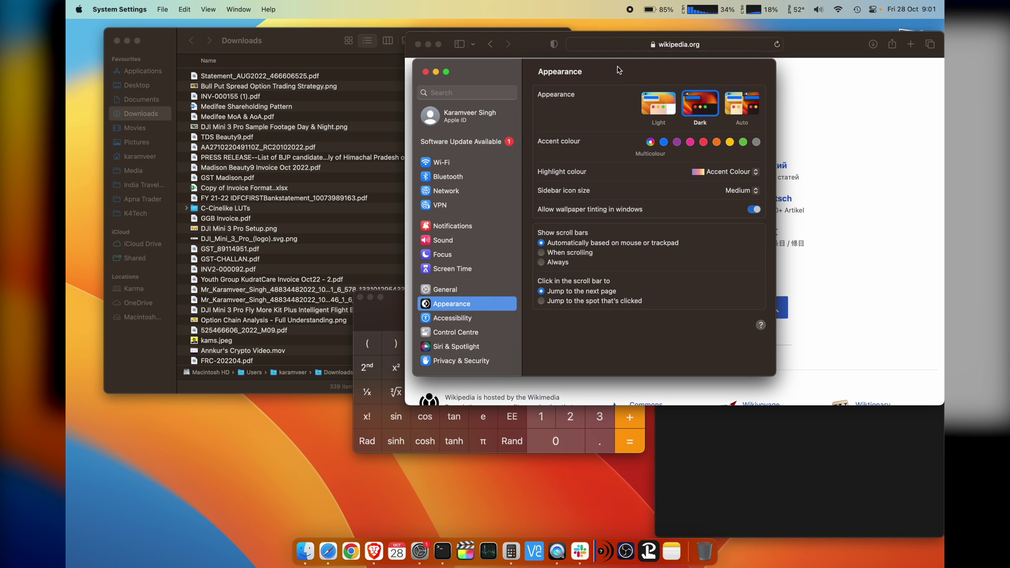
click(467, 93)
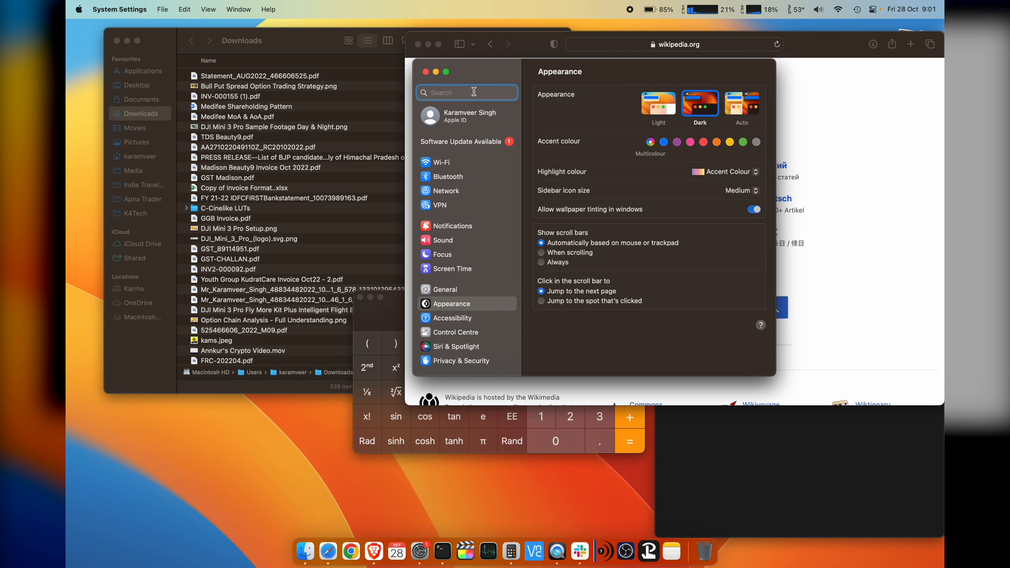
text(stage manager)
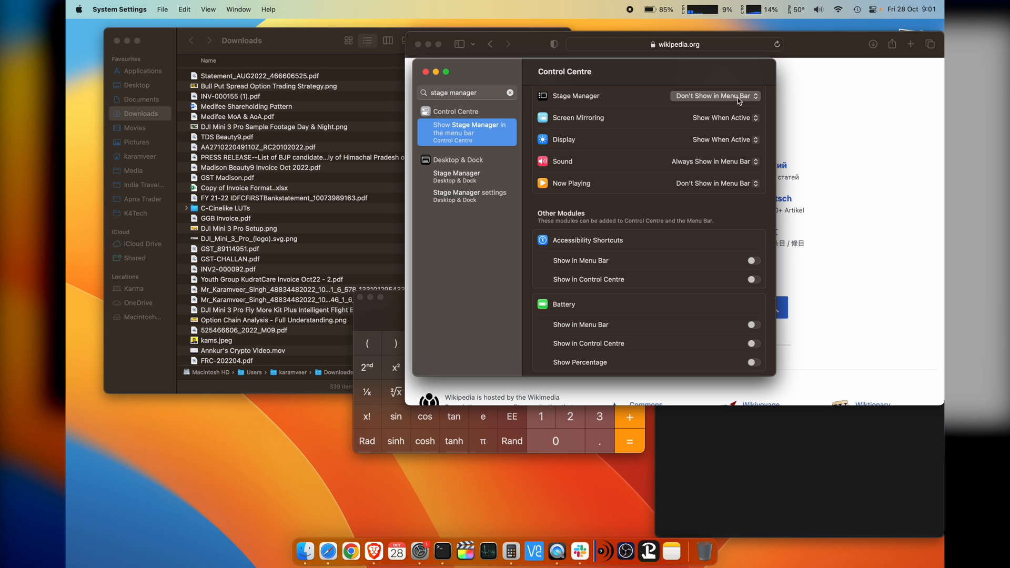
click(714, 96)
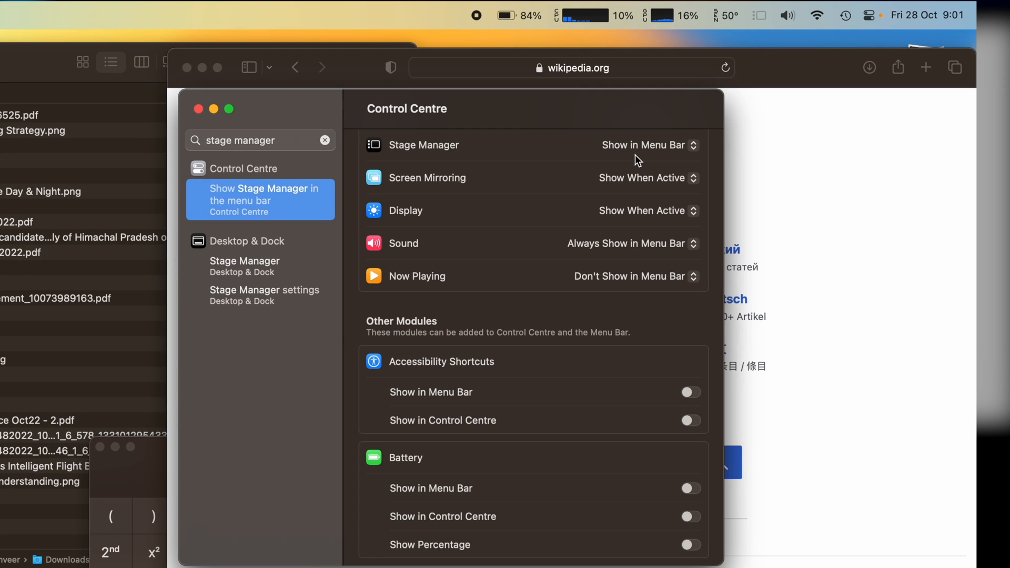
mouse_move(773, 44)
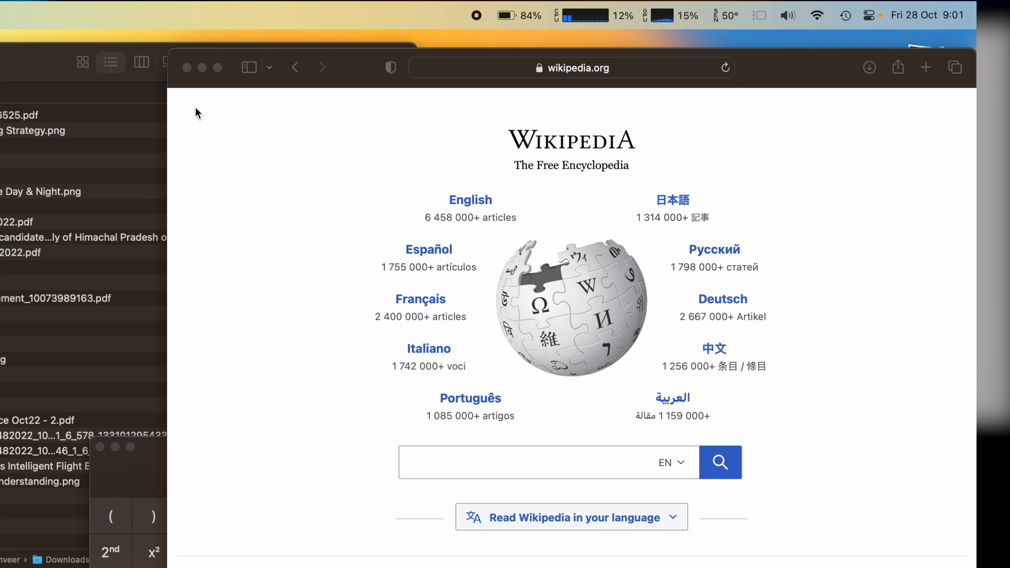
mouse_move(768, 30)
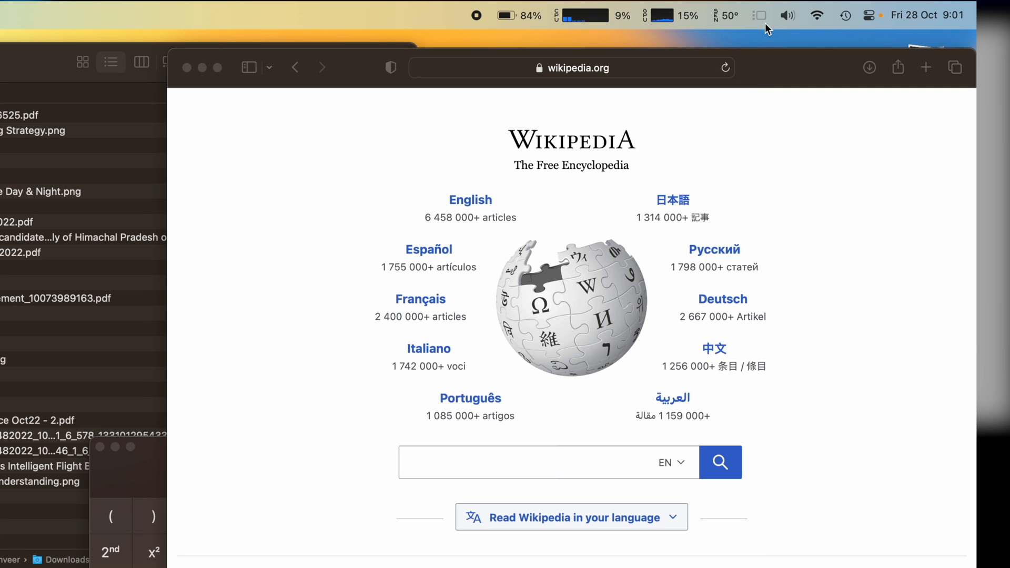
Step: Use the new menu-bar icon to turn Stage Manager on, centre Calculator, then turn it off
click(785, 15)
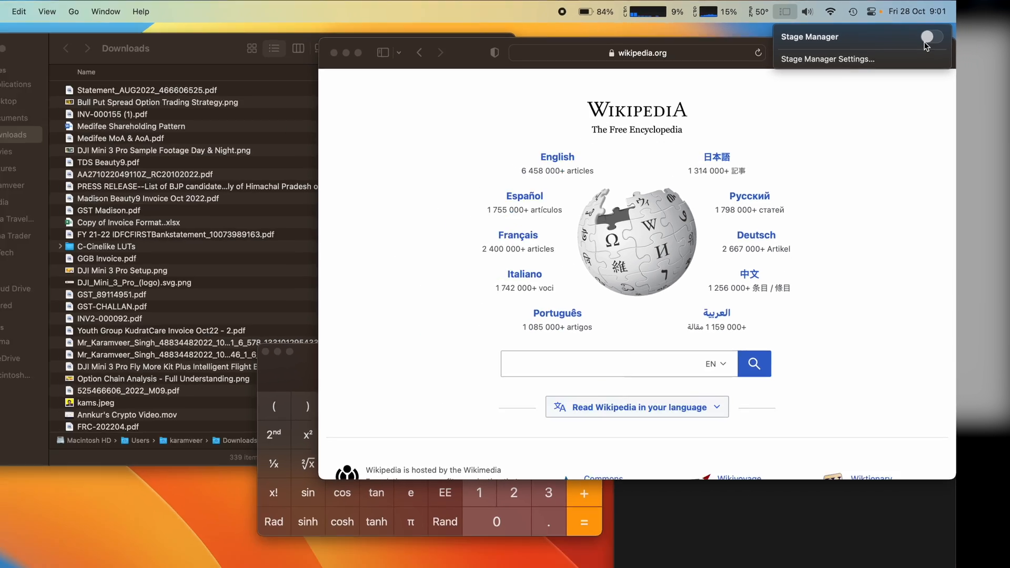
click(926, 37)
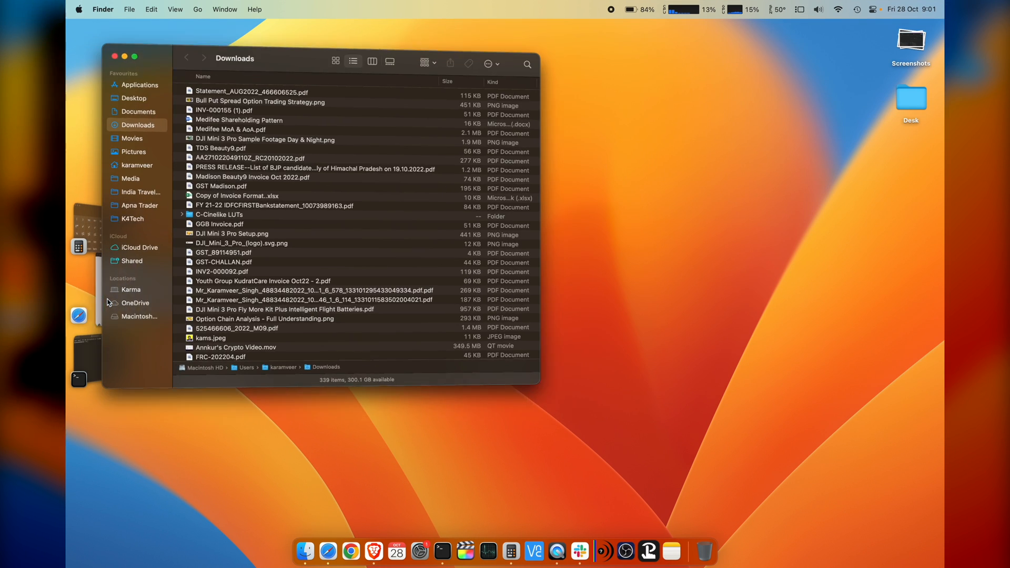
click(326, 553)
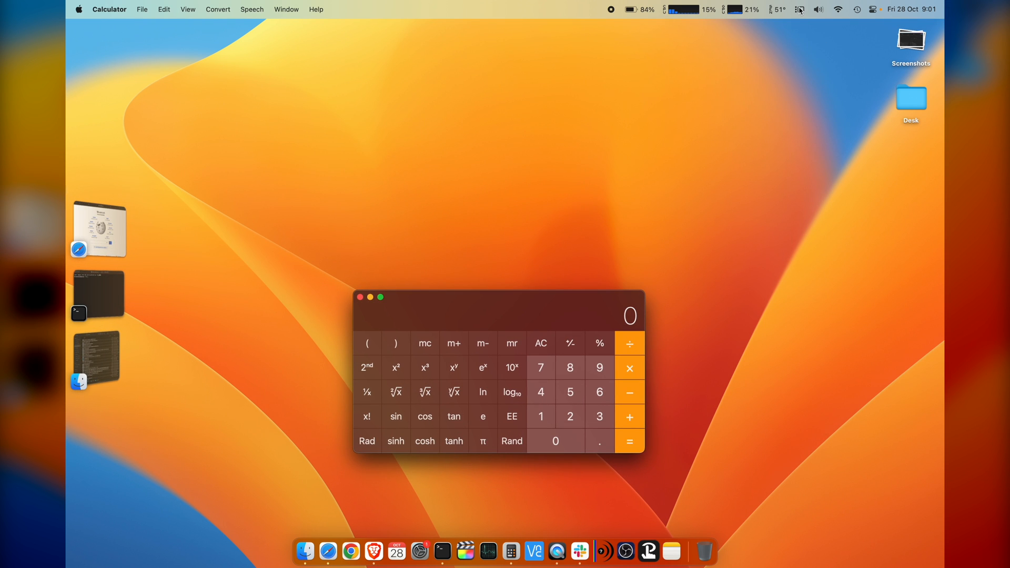
click(798, 9)
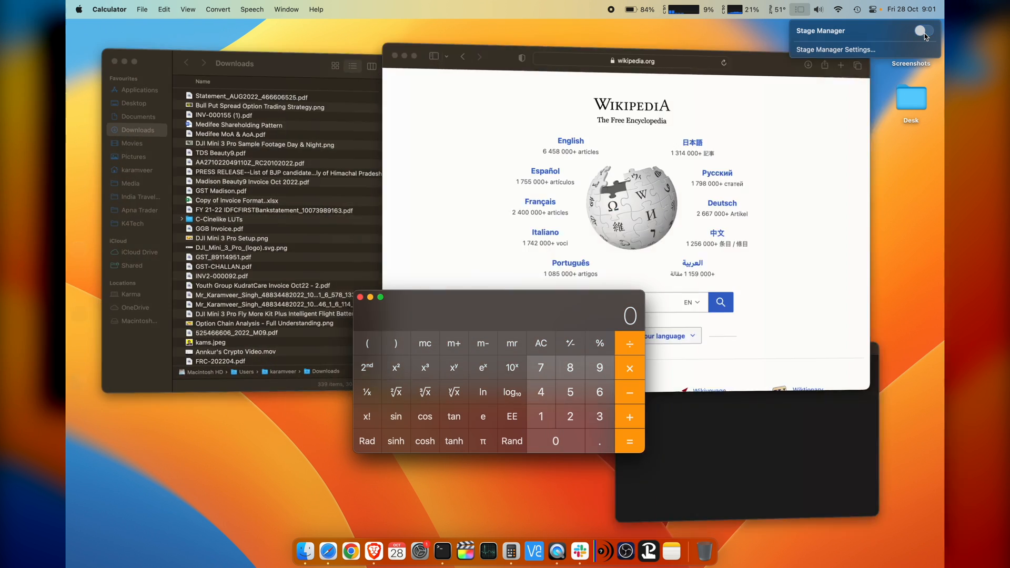
Step: Review Stage Manager Settings from the menu-bar icon, confirm Done and close System Settings
click(834, 50)
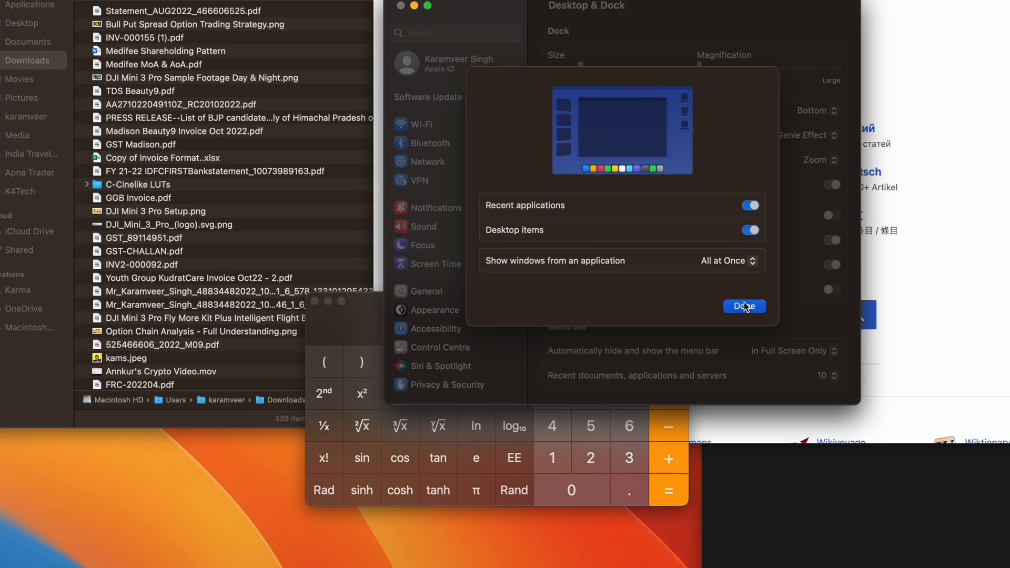
click(744, 306)
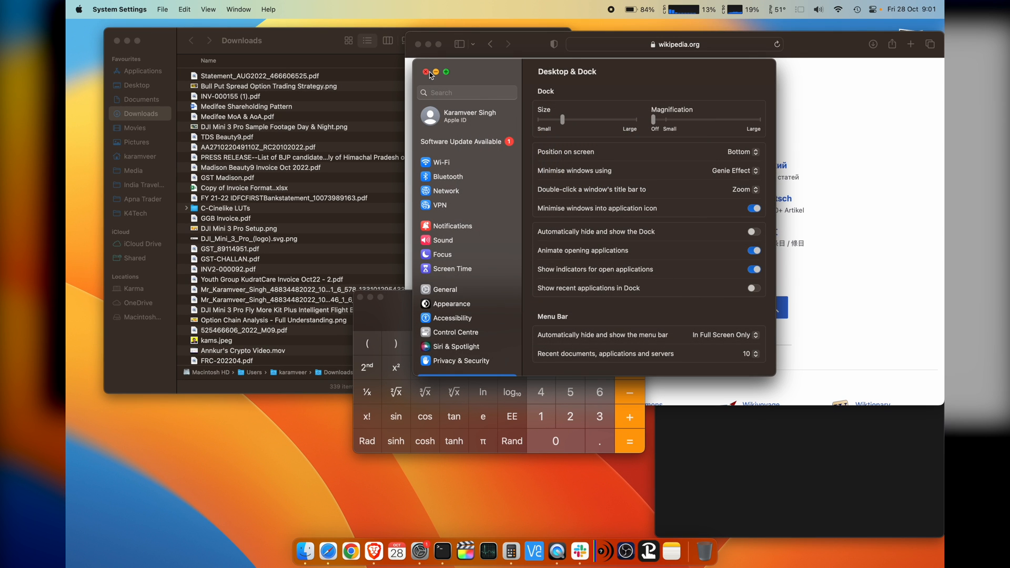
click(426, 72)
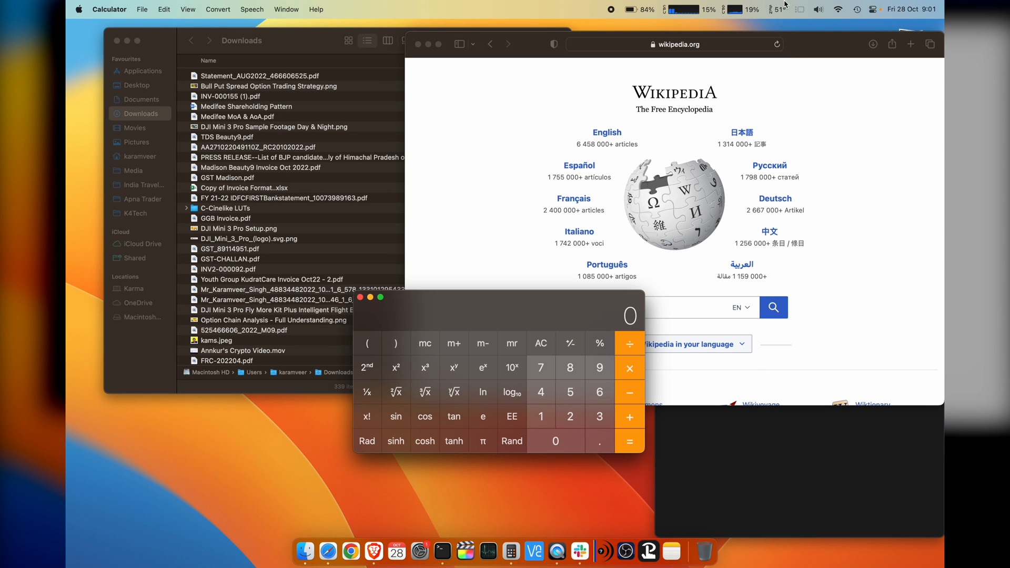
Step: Bring up the Stage Manager menu-bar switch again, leaving Stage Manager off
click(800, 9)
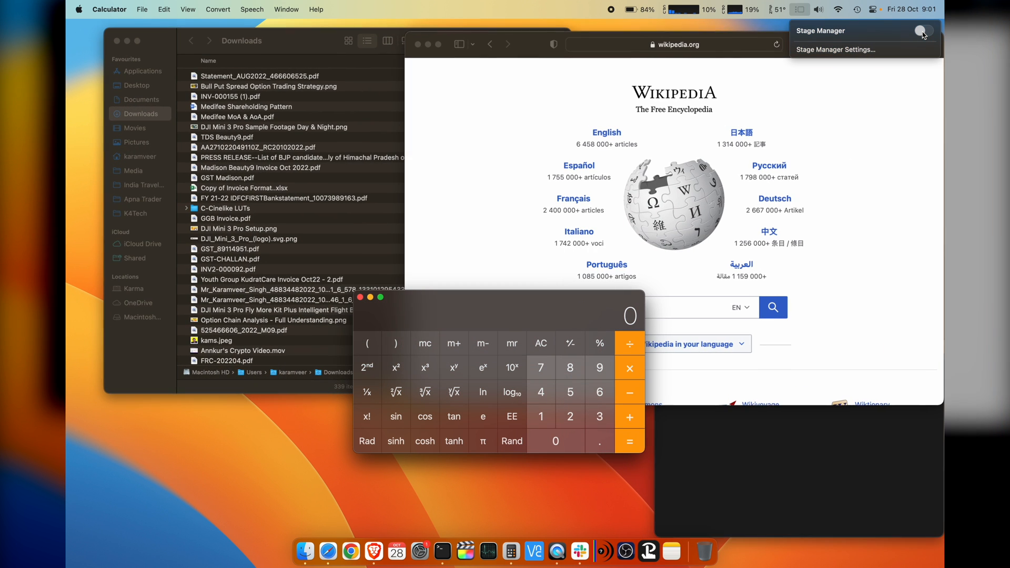
click(922, 30)
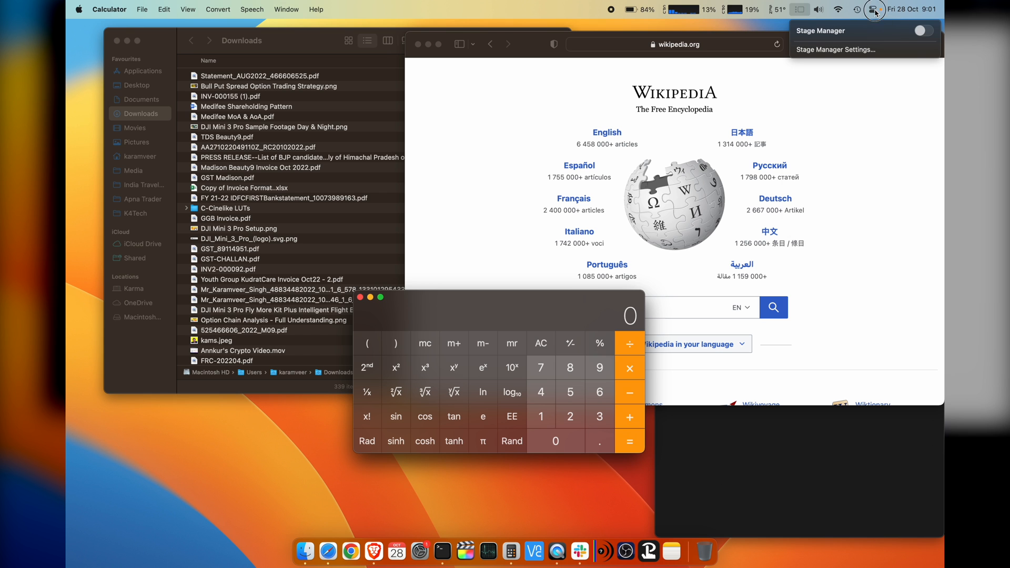